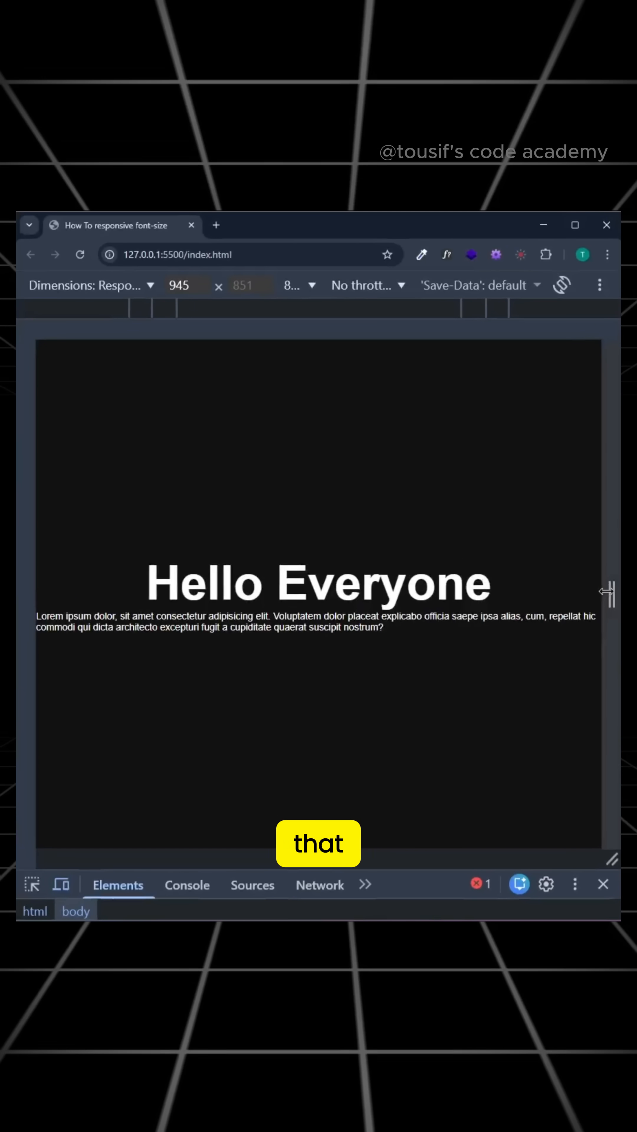
Step: Narrow the responsive viewport to roughly 945 pixels wide to preview the heading
{"action": "left_click_drag", "start_coordinate": [609, 592], "coordinate": [446, 599]}
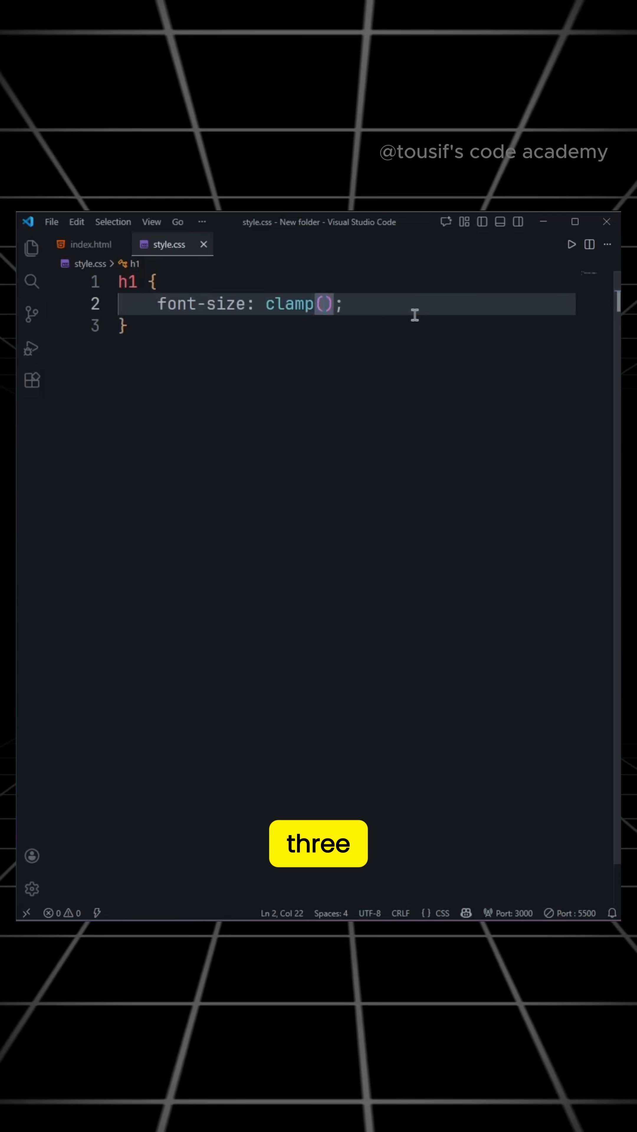
Step: Set the h1 font-size to clamp(1.5rem,4vw,4rem) in style.css
{"action": "type", "text": "1.5rem"}
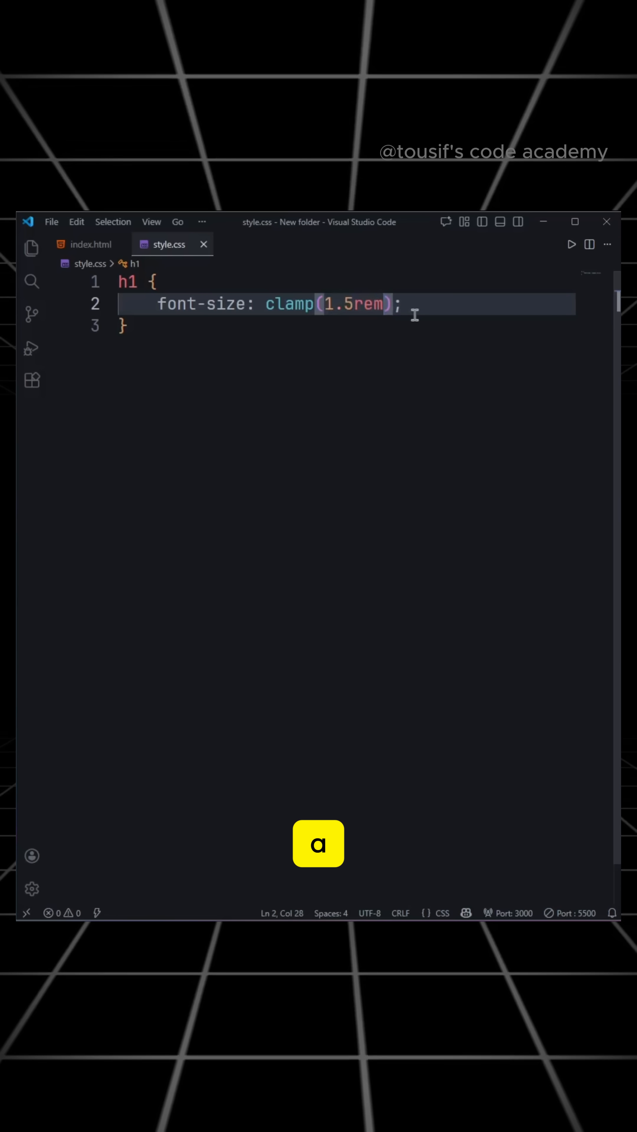
{"action": "type", "text": ",4vw,4"}
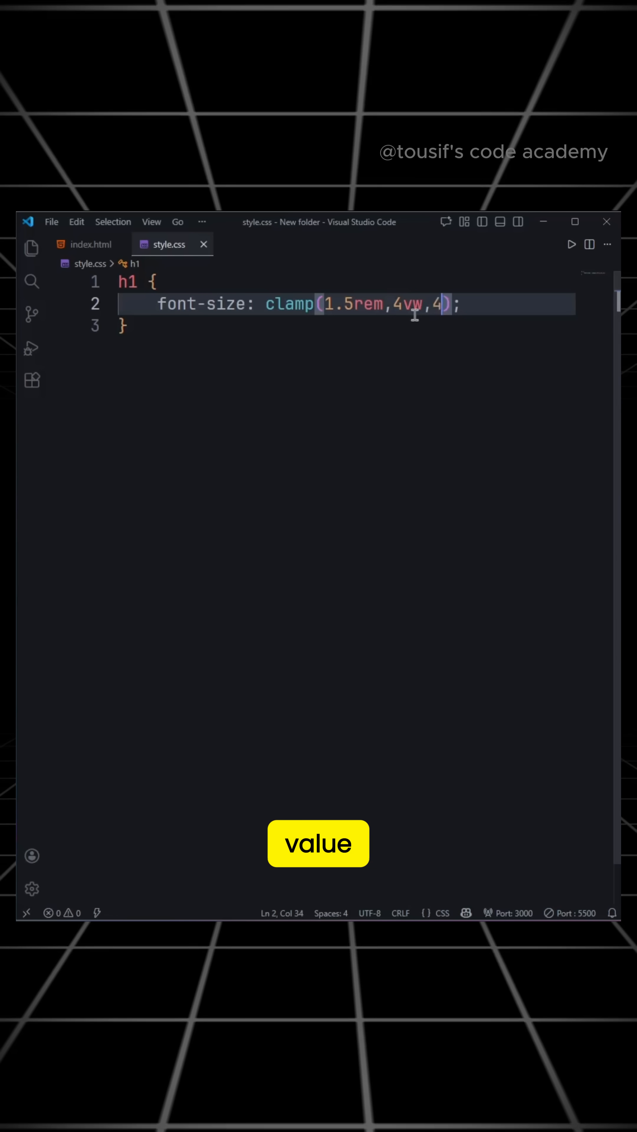
{"action": "type", "text": "rem"}
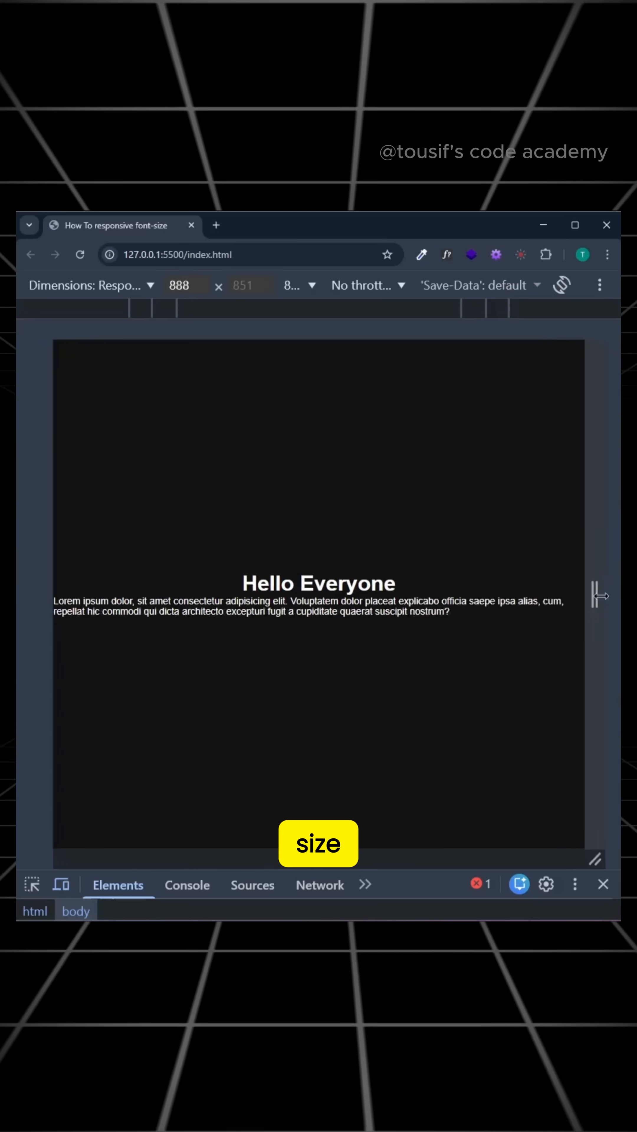
Step: Resize the viewport down to about 400 px and back to about 555 px to watch the heading scale
{"action": "left_click_drag", "start_coordinate": [596, 596], "coordinate": [448, 596]}
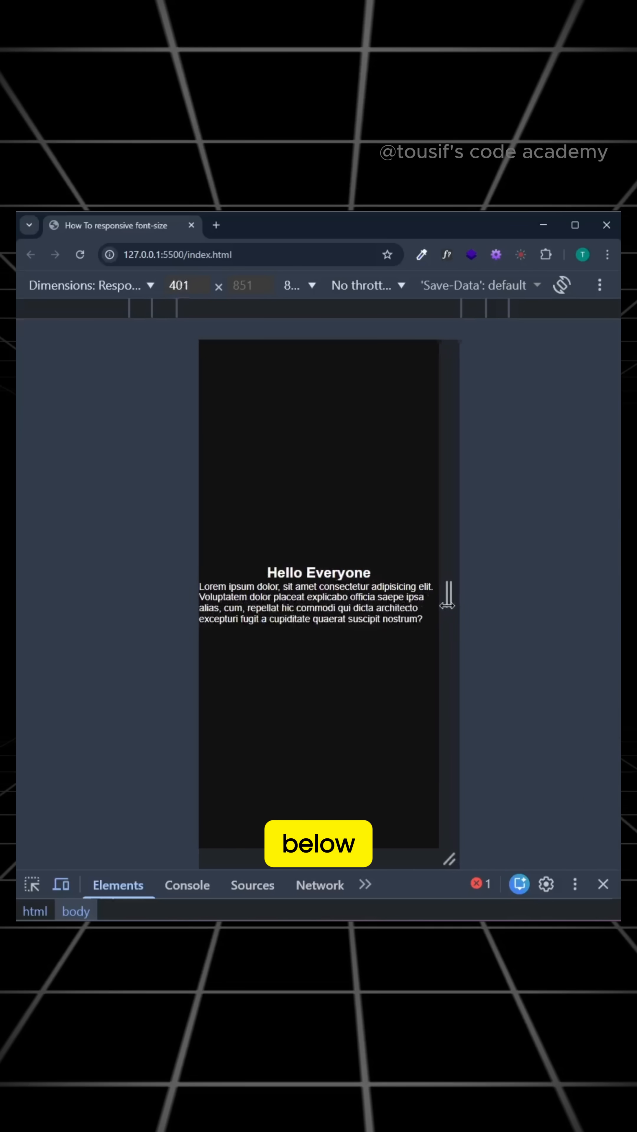
{"action": "left_click_drag", "start_coordinate": [447, 595], "coordinate": [501, 615]}
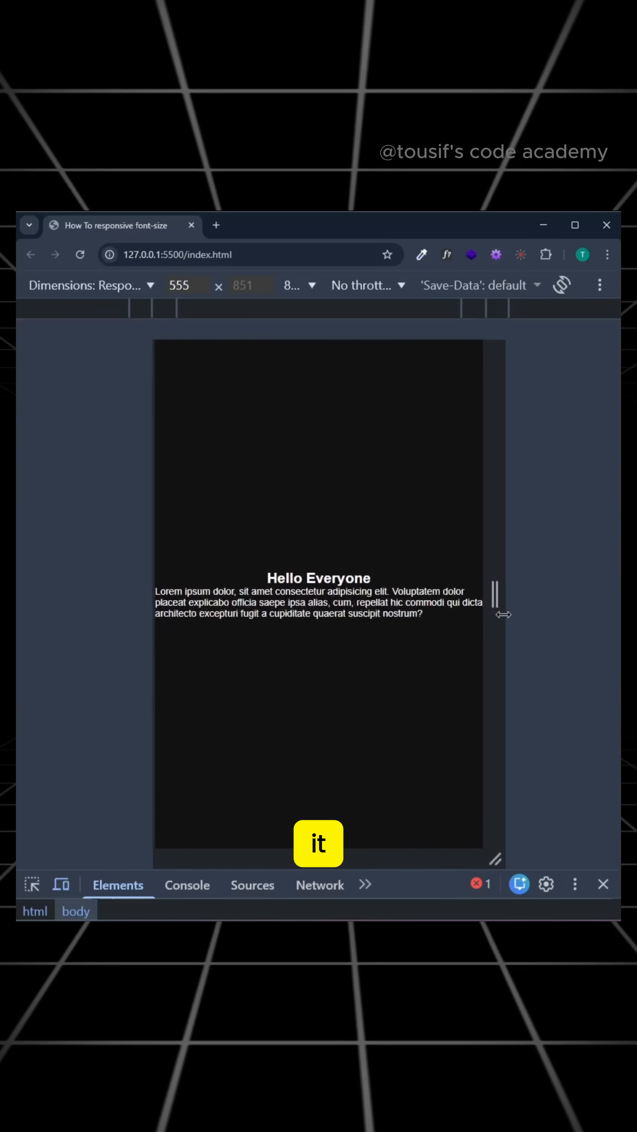
{"action": "left_click_drag", "start_coordinate": [496, 598], "coordinate": [611, 597]}
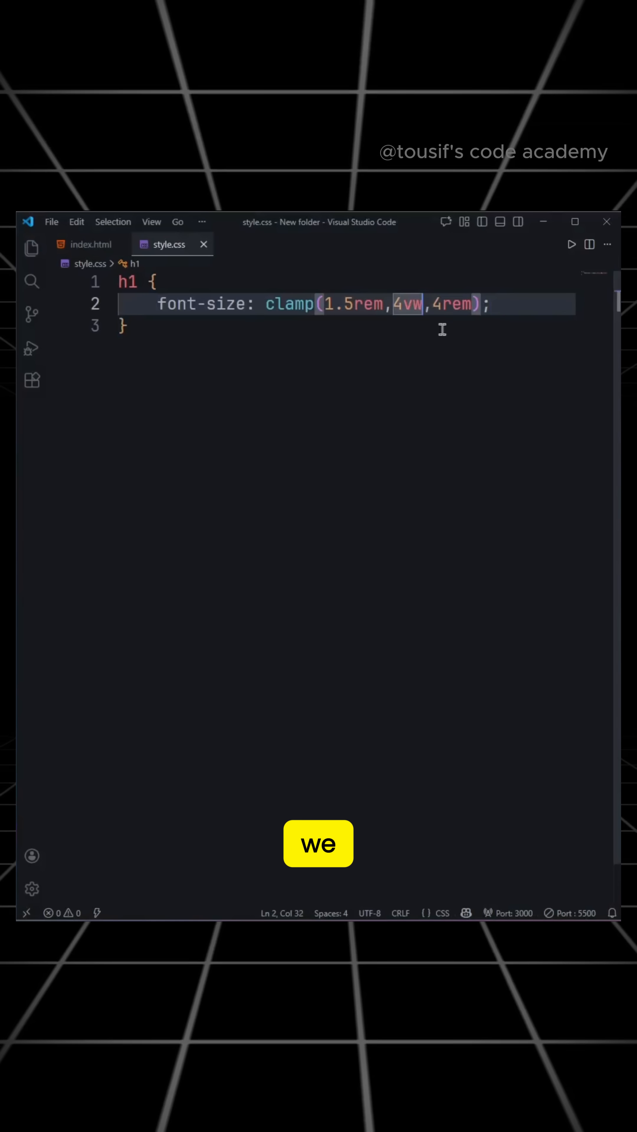
Step: Add '+ 1rem' to the clamp value, then zoom the page out to 25% and back to 67%
{"action": "type", "text": "+ 1rem"}
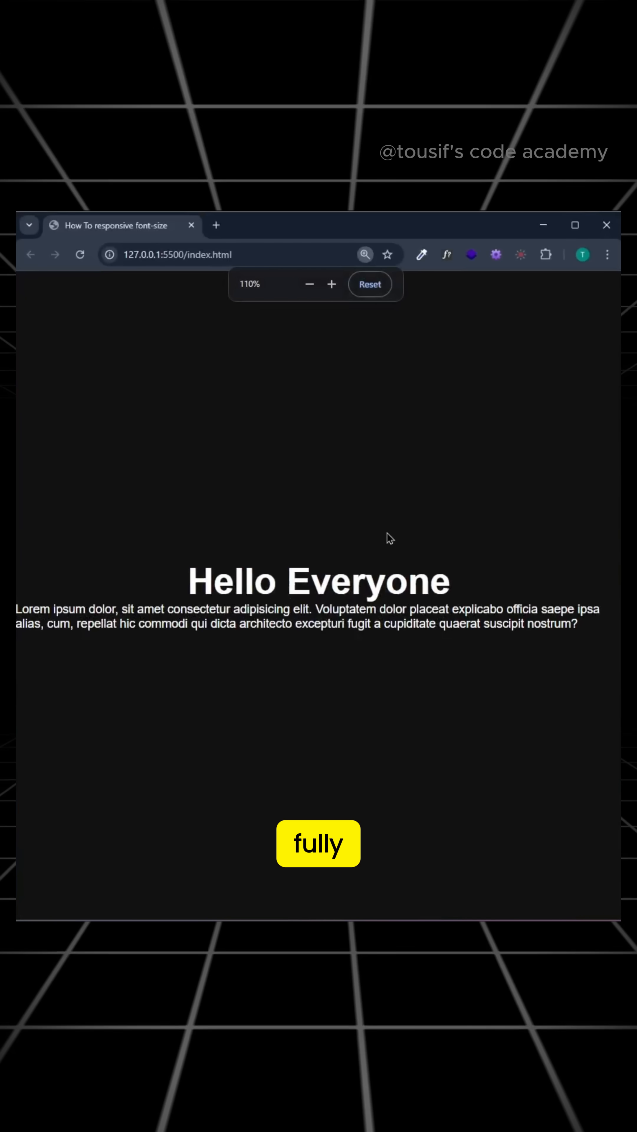
{"action": "left_click", "coordinate": [309, 284]}
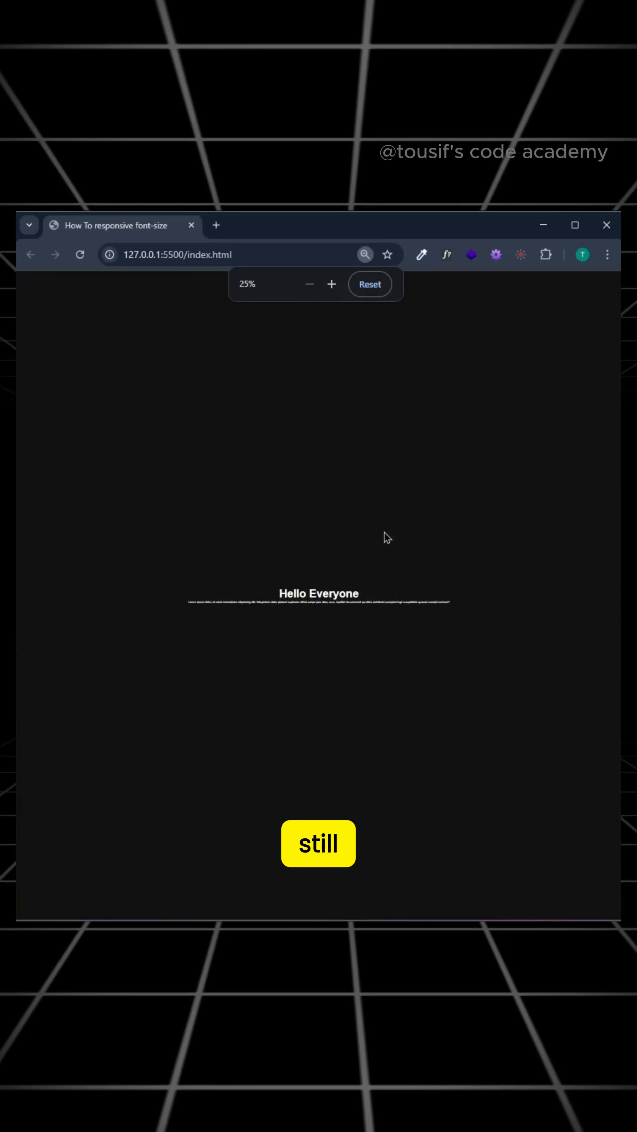
{"action": "left_click", "coordinate": [332, 284]}
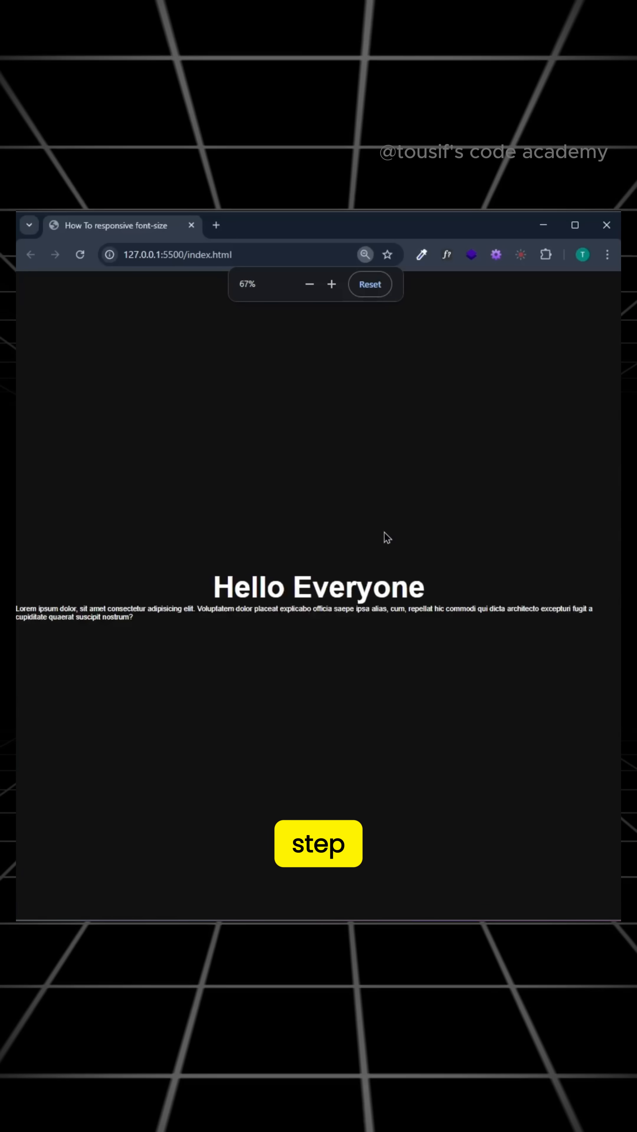